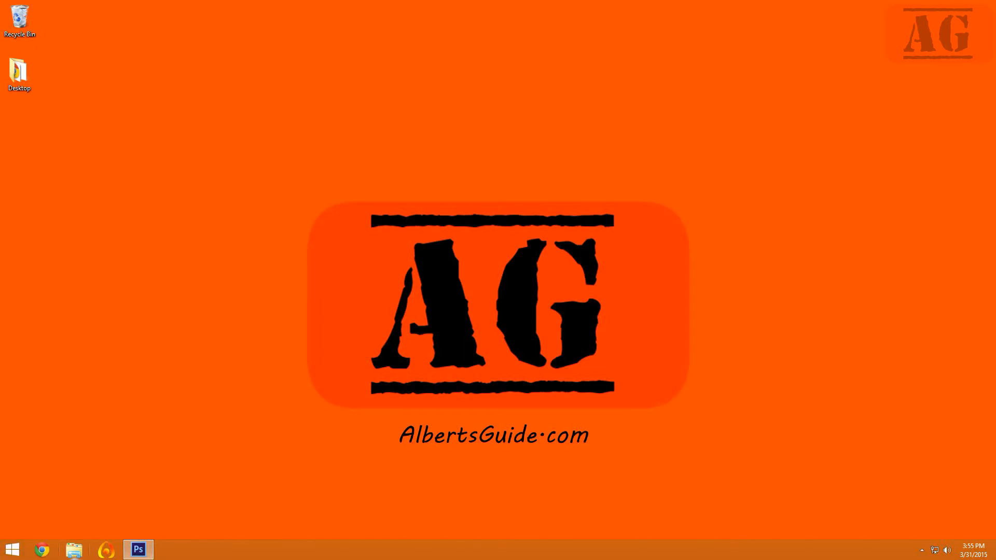
From This PC, open the HBCD folder on DVD Drive (H:) and launch HBCDMenu
{"action": "left_click", "coordinate": [72, 550]}
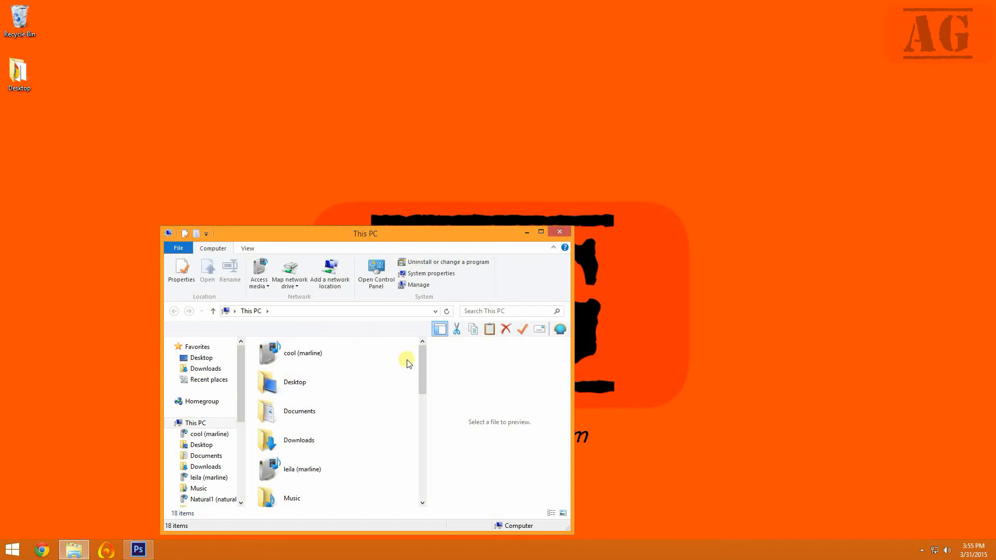
{"action": "scroll", "scroll_direction": "down", "scroll_amount": 3}
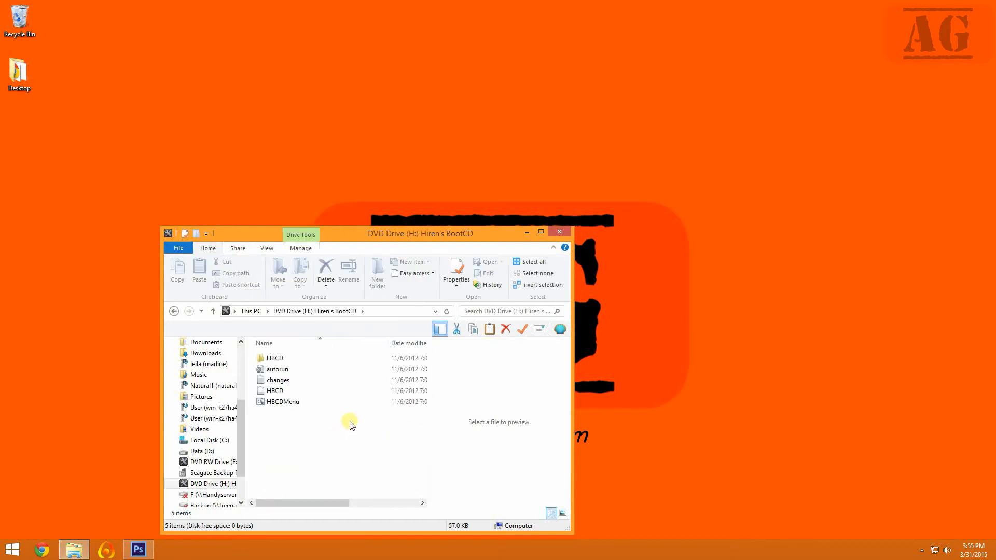
{"action": "mouse_move", "coordinate": [511, 226]}
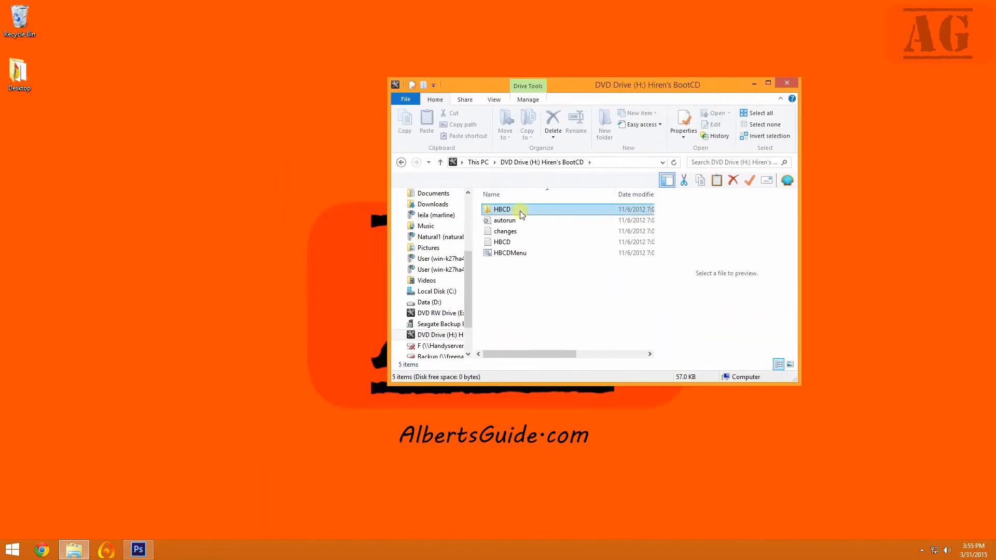
{"action": "double_click", "coordinate": [502, 209]}
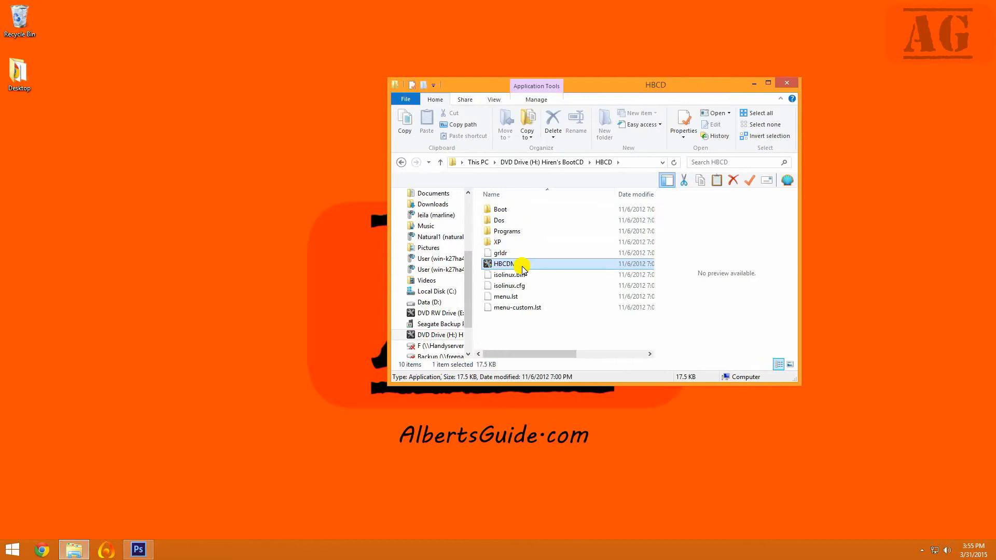
{"action": "double_click", "coordinate": [503, 263]}
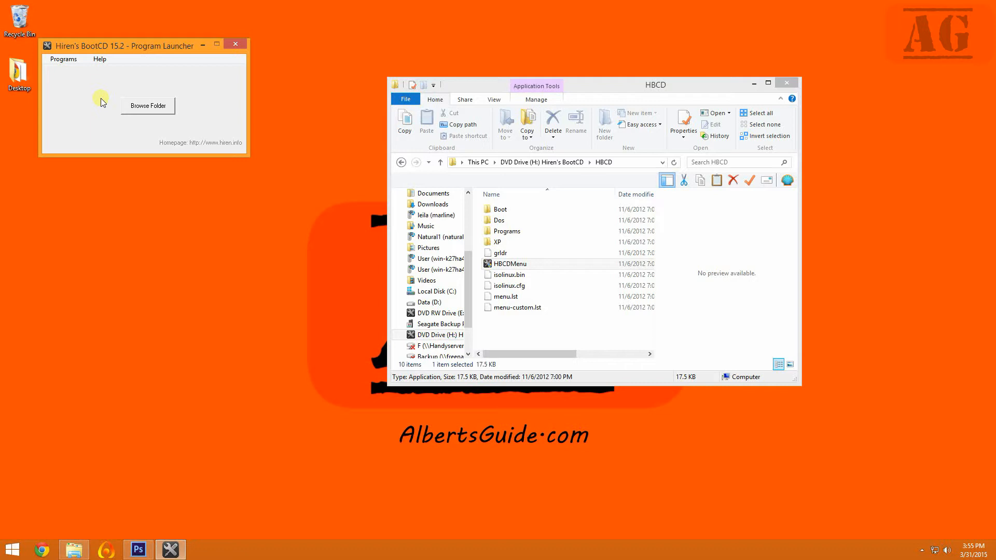
{"action": "mouse_move", "coordinate": [48, 47]}
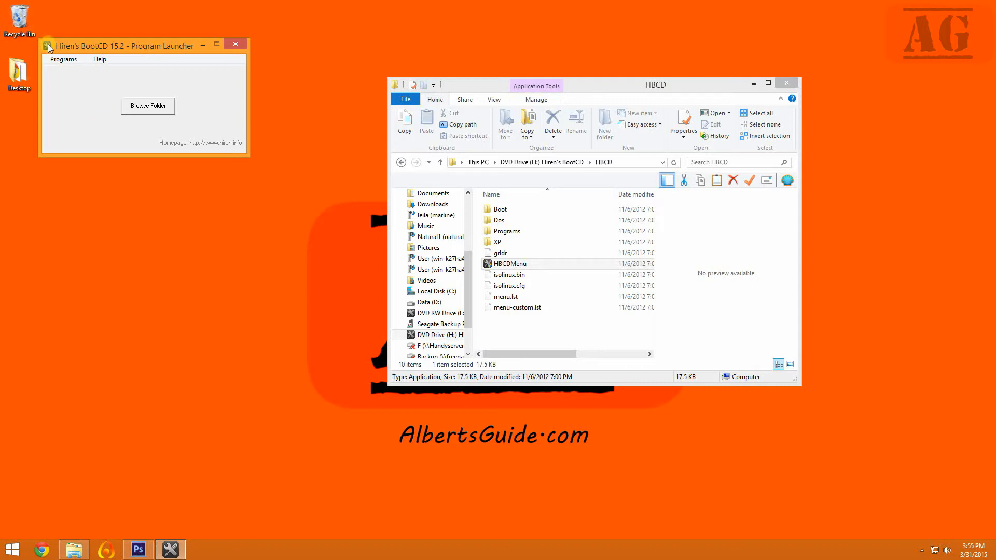
Launch Western Digital Data Lifeguard Diagnostic from Programs > Hard Disk / Storage
{"action": "left_click", "coordinate": [63, 59]}
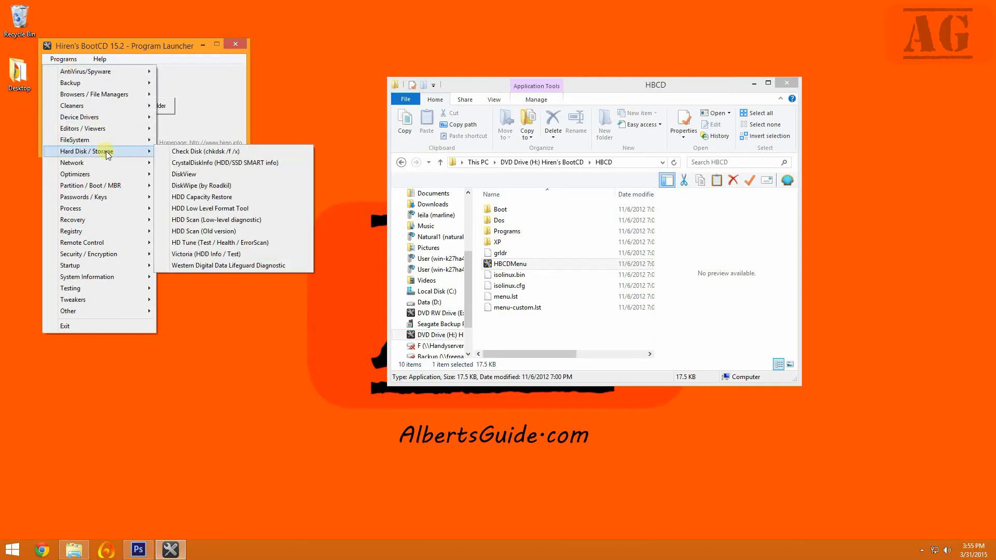
{"action": "mouse_move", "coordinate": [212, 266]}
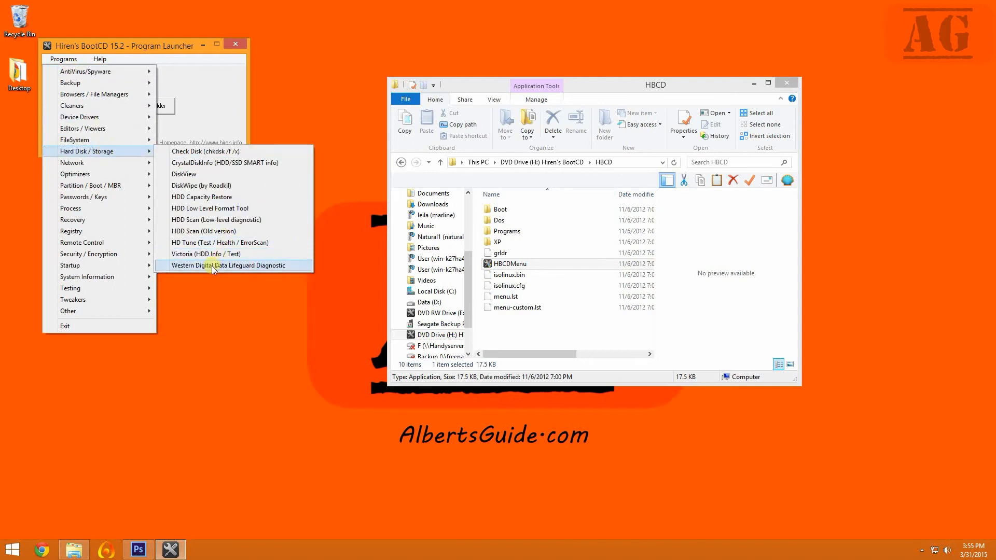
{"action": "left_click", "coordinate": [223, 266]}
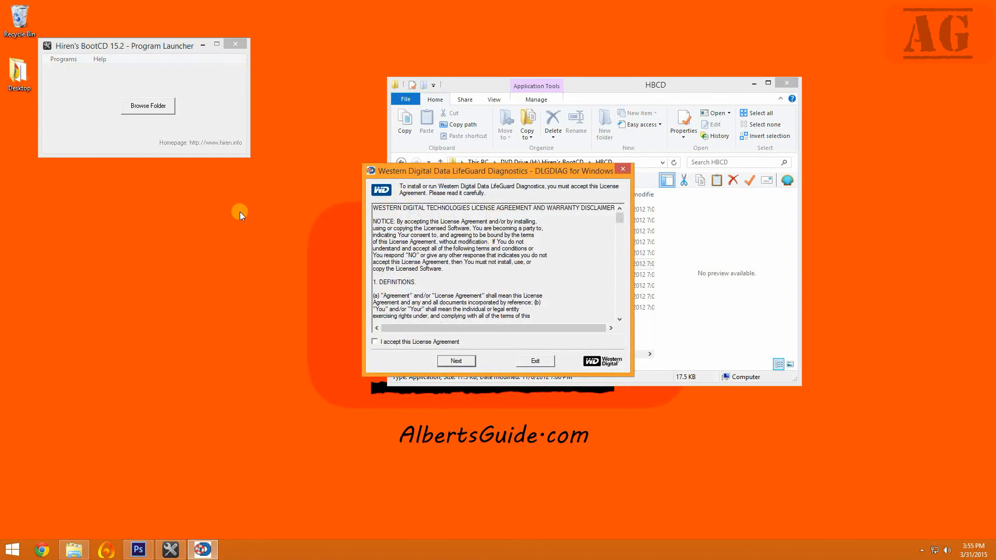
{"action": "mouse_move", "coordinate": [260, 218]}
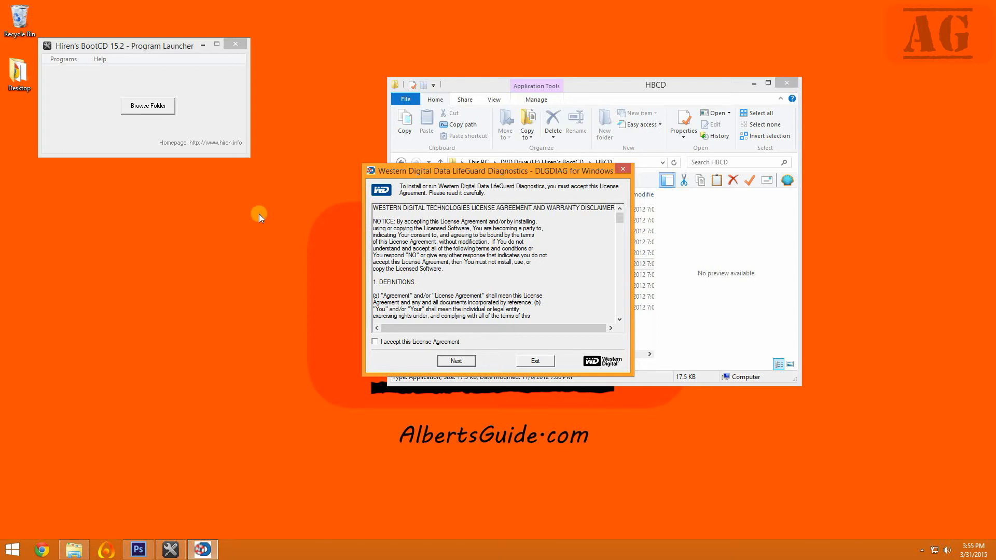
{"action": "mouse_move", "coordinate": [321, 196]}
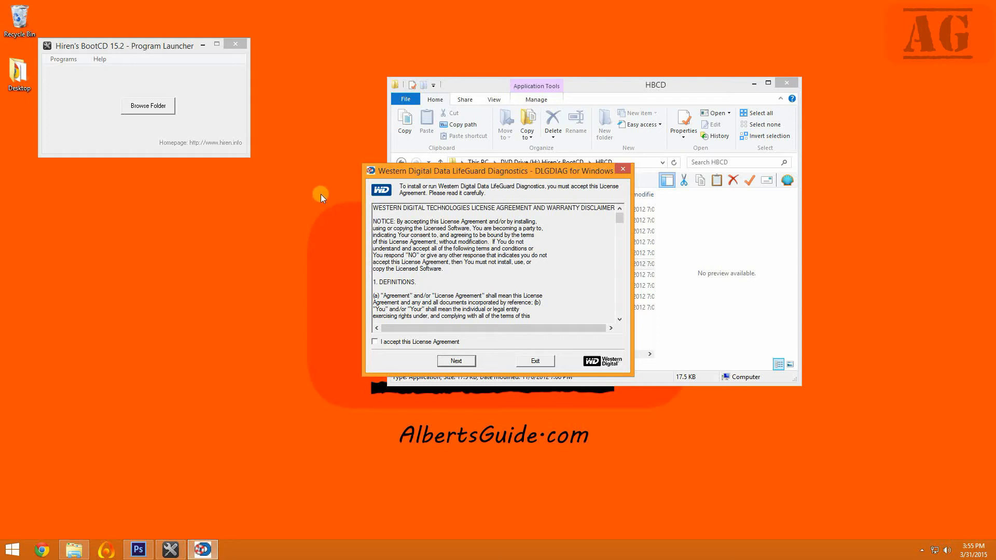
Accept the license agreement to reach the drive list with SMART status
{"action": "left_click", "coordinate": [534, 360]}
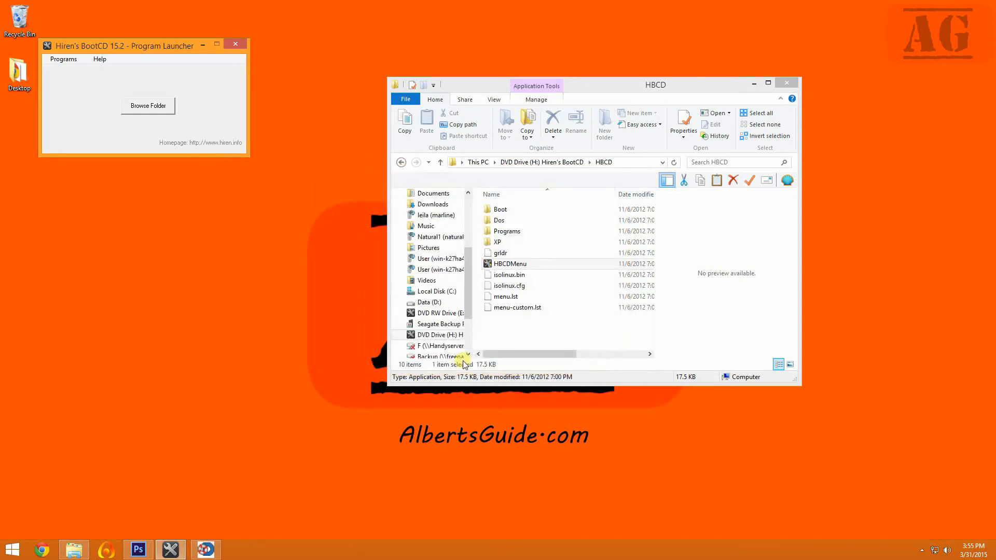
{"action": "double_click", "coordinate": [510, 263]}
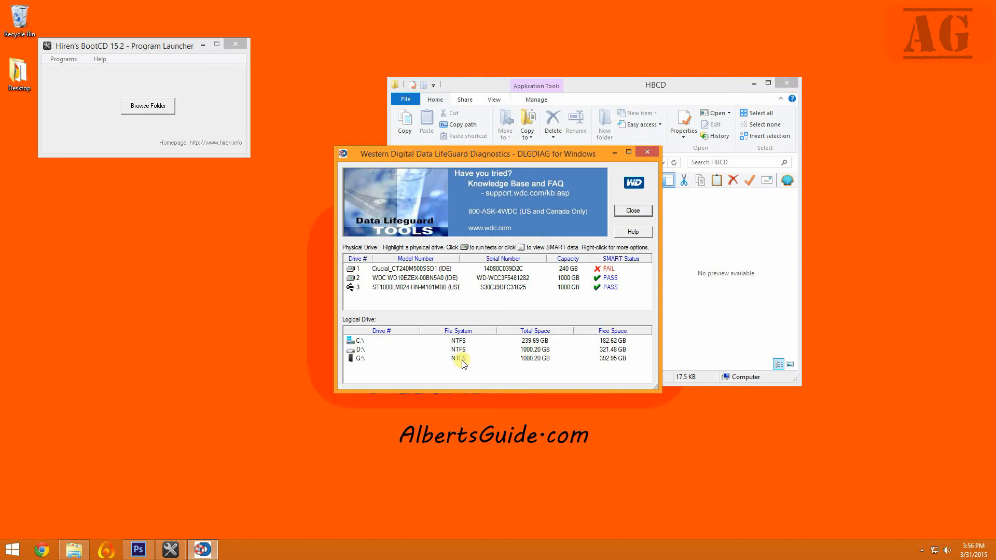
{"action": "mouse_move", "coordinate": [489, 301]}
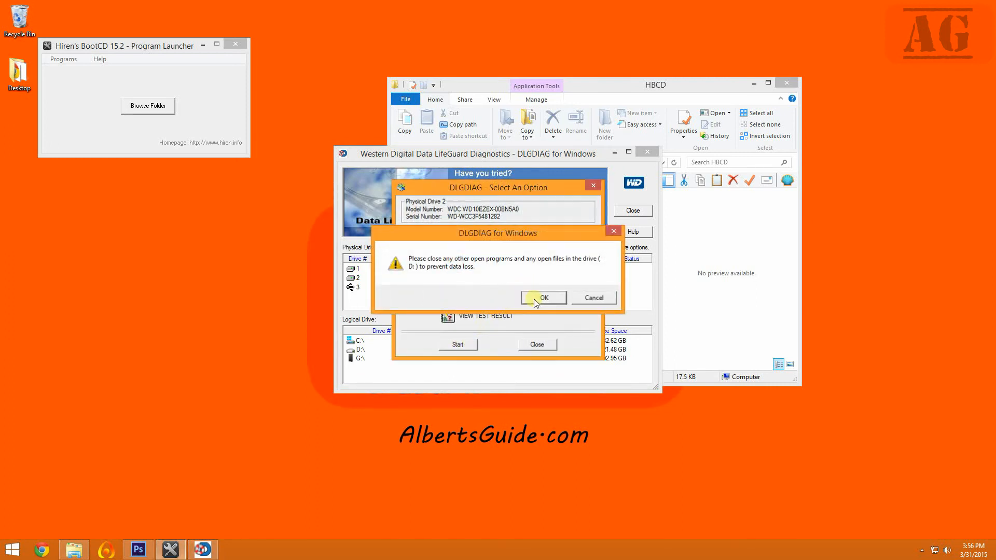
Run the quick test on physical drive 2, dismiss the passed result, and exit the tool
{"action": "left_click", "coordinate": [543, 298]}
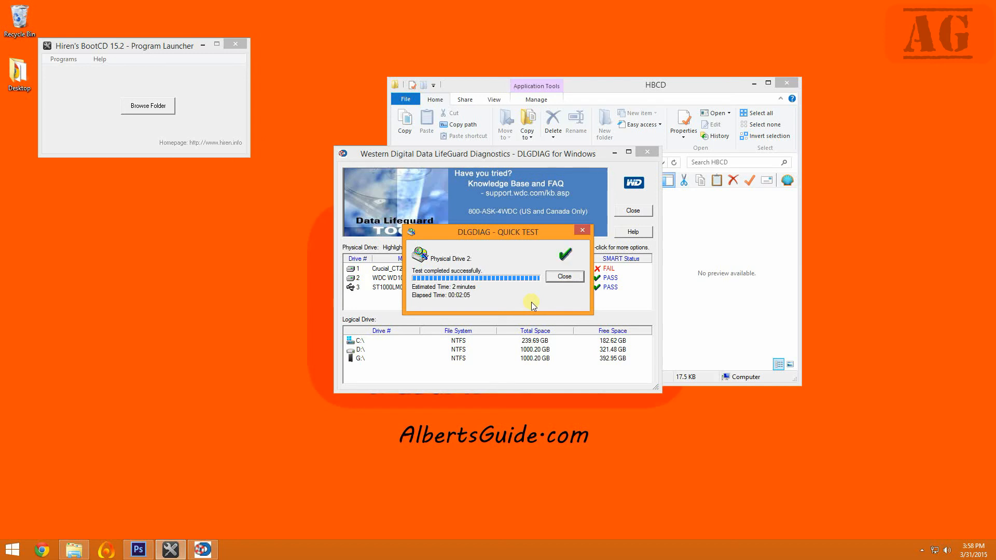
{"action": "left_click", "coordinate": [564, 276]}
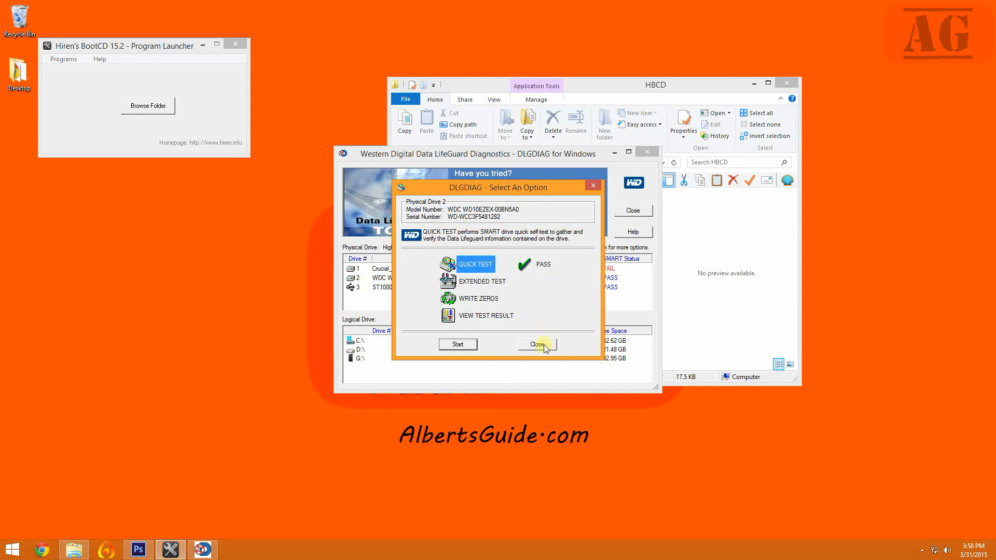
{"action": "left_click", "coordinate": [535, 343]}
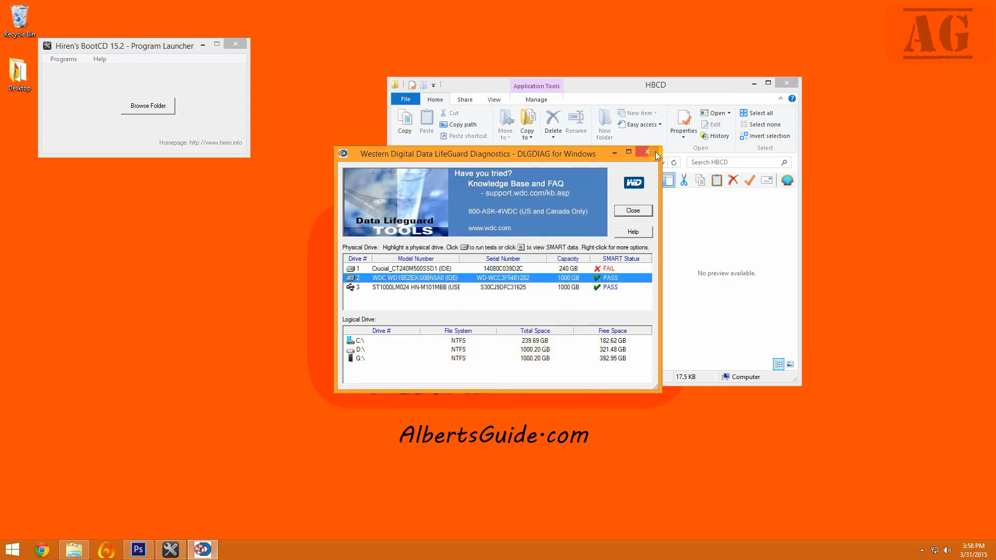
{"action": "left_click", "coordinate": [646, 152]}
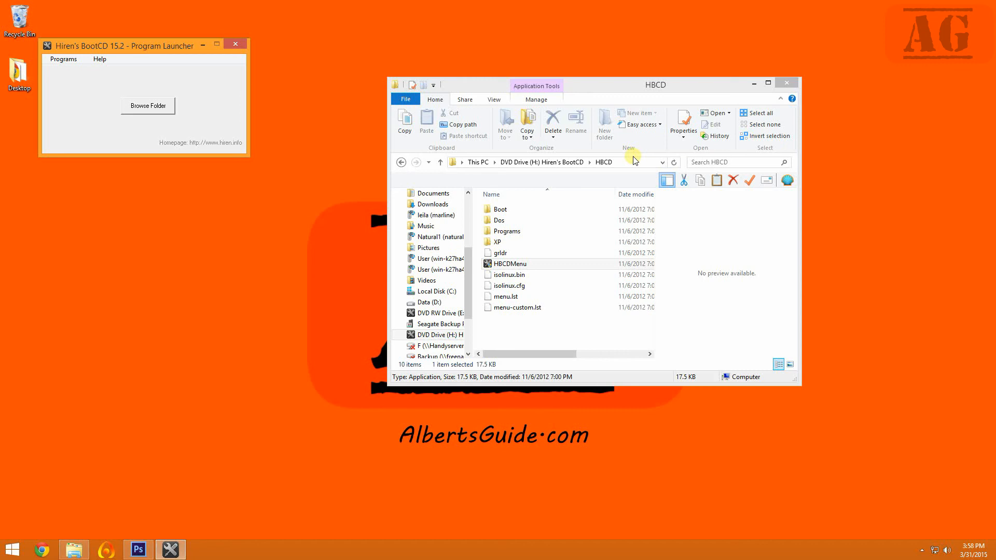
{"action": "mouse_move", "coordinate": [437, 5]}
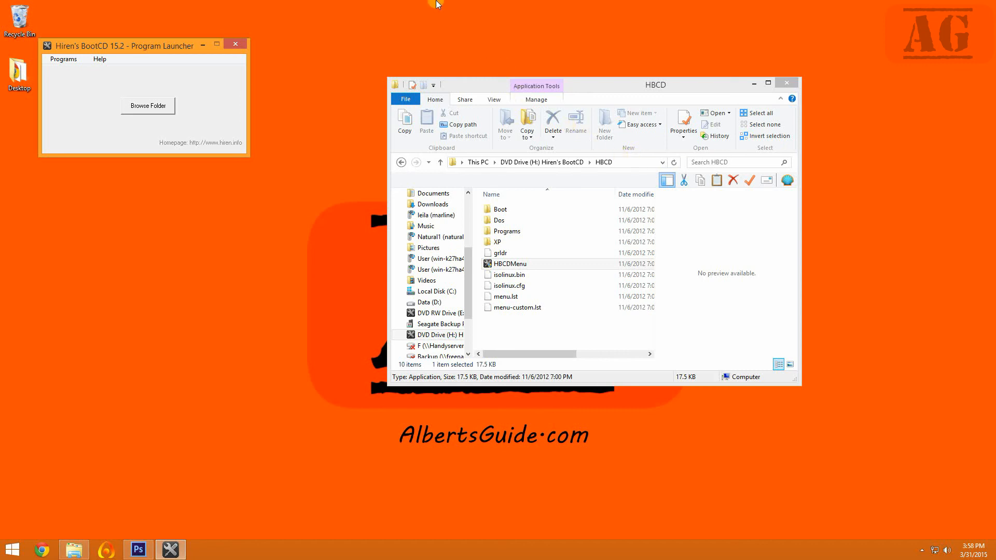
Launch CrystalDiskInfo (HDD/SSD SMART info) from Programs > Hard Disk / Storage
{"action": "left_click", "coordinate": [62, 59]}
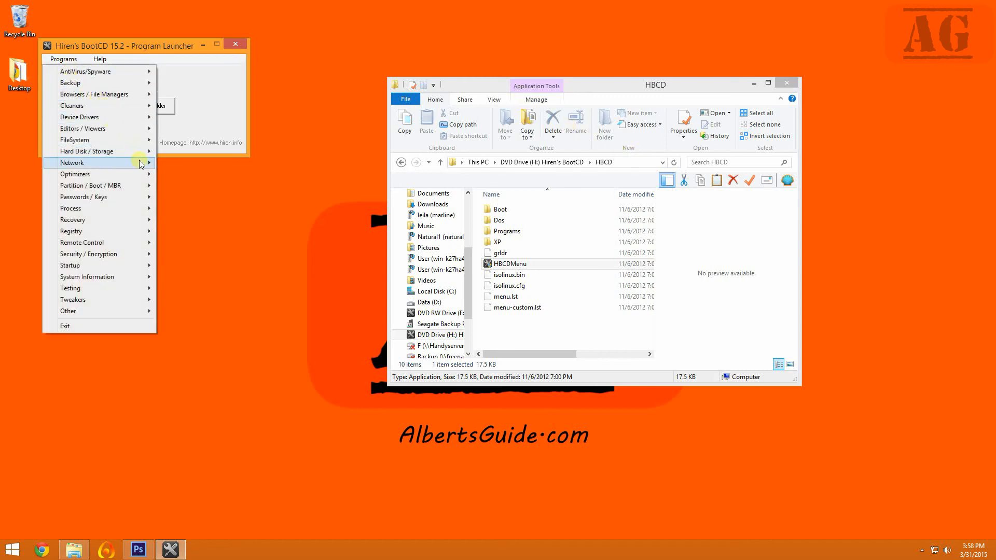
{"action": "mouse_move", "coordinate": [99, 151]}
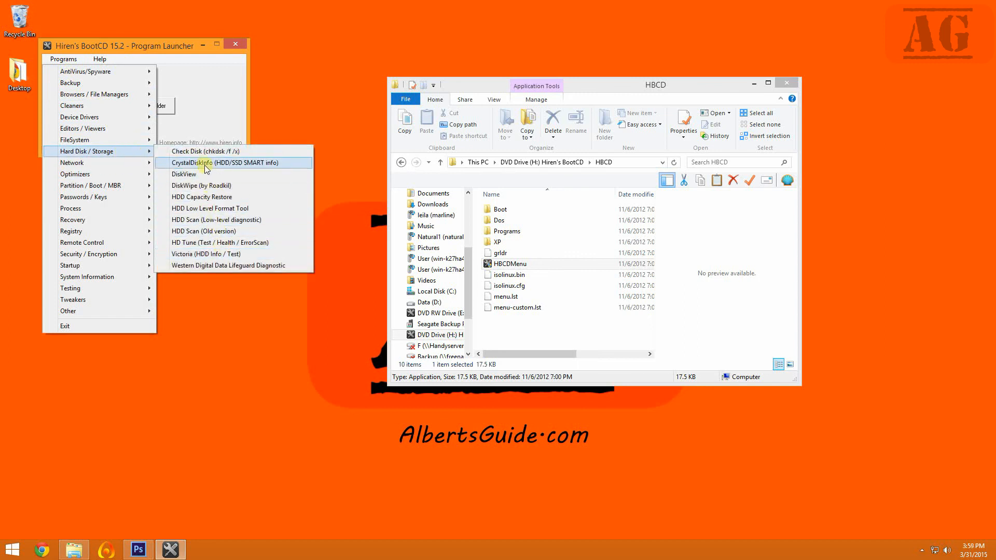
{"action": "left_click", "coordinate": [222, 162]}
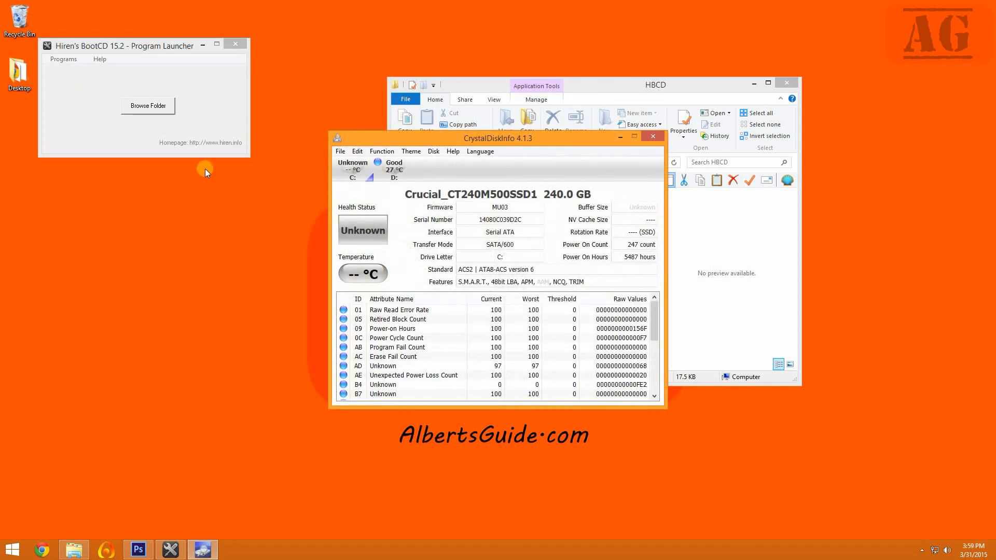
{"action": "mouse_move", "coordinate": [450, 185]}
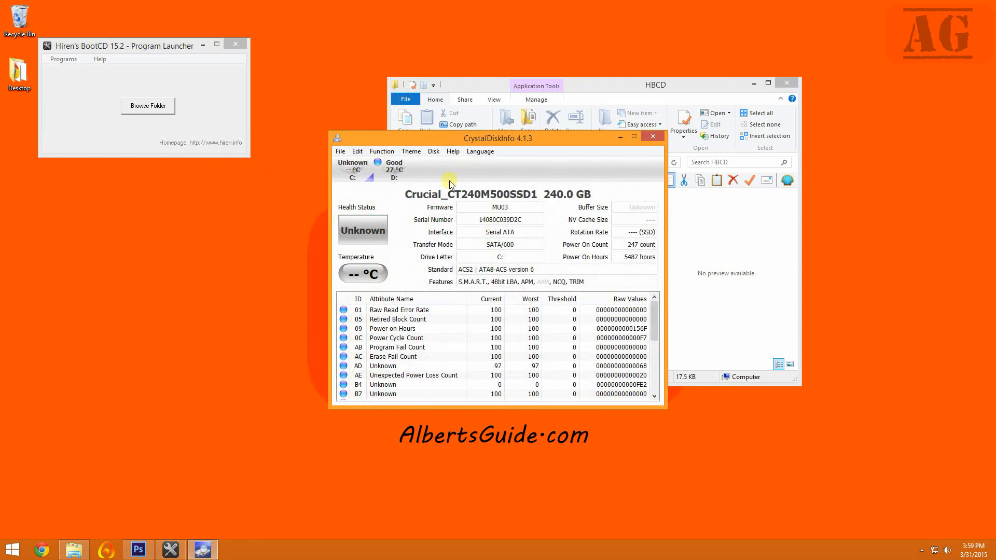
{"action": "mouse_move", "coordinate": [405, 221]}
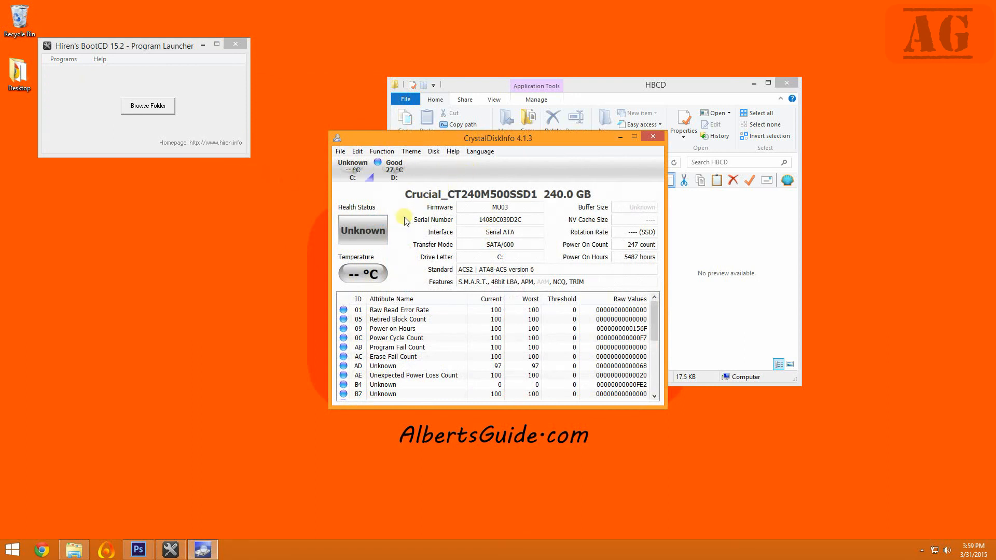
{"action": "mouse_move", "coordinate": [353, 170]}
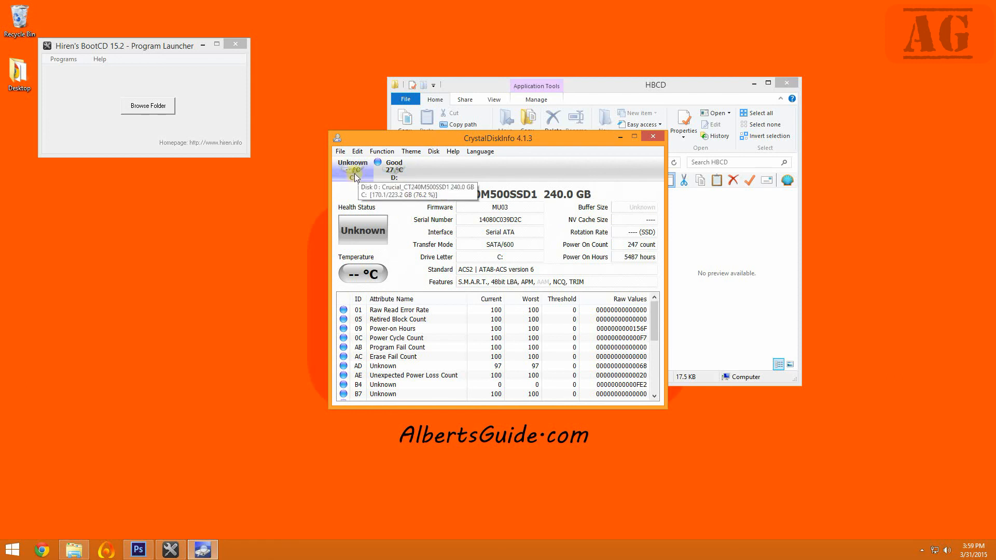
{"action": "mouse_move", "coordinate": [354, 178]}
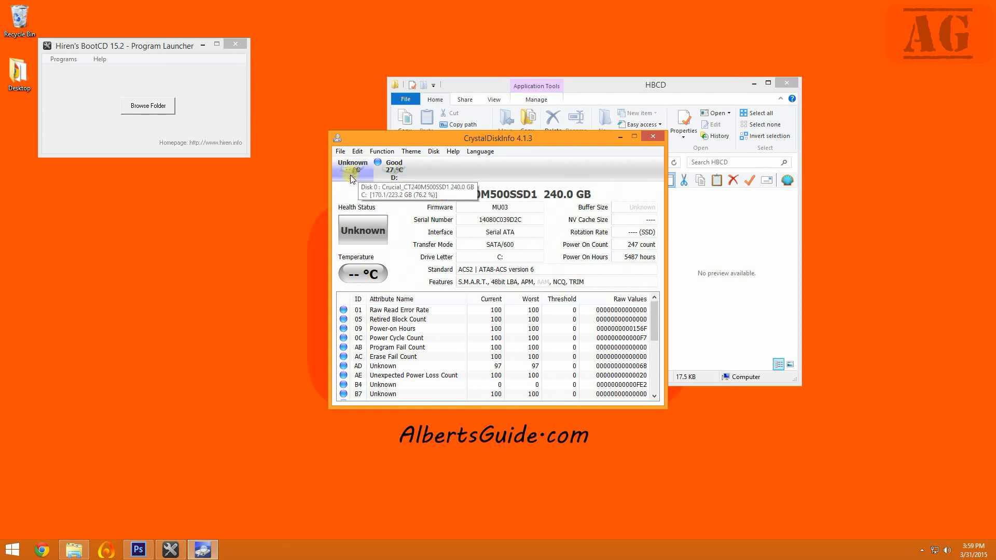